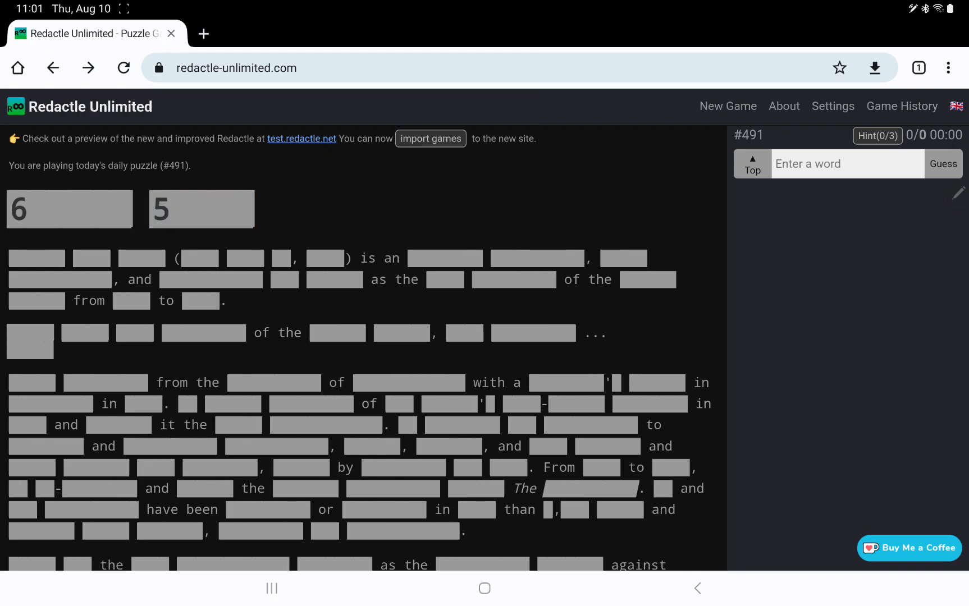
Open the test.redactle.net preview site with puzzle 491 loaded.
click(301, 139)
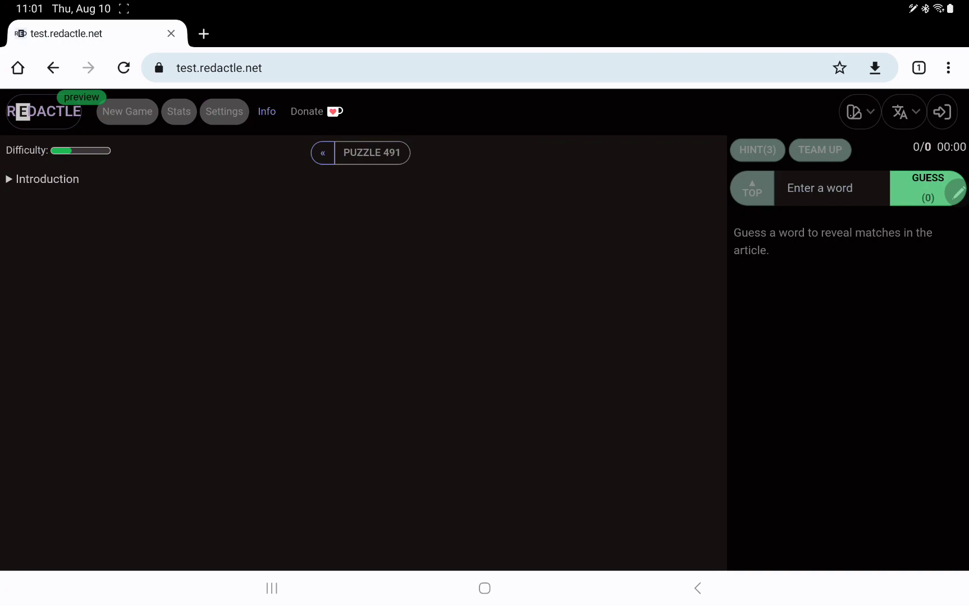
Expand the redacted Introduction and show letter counts for the title and opening words.
click(46, 179)
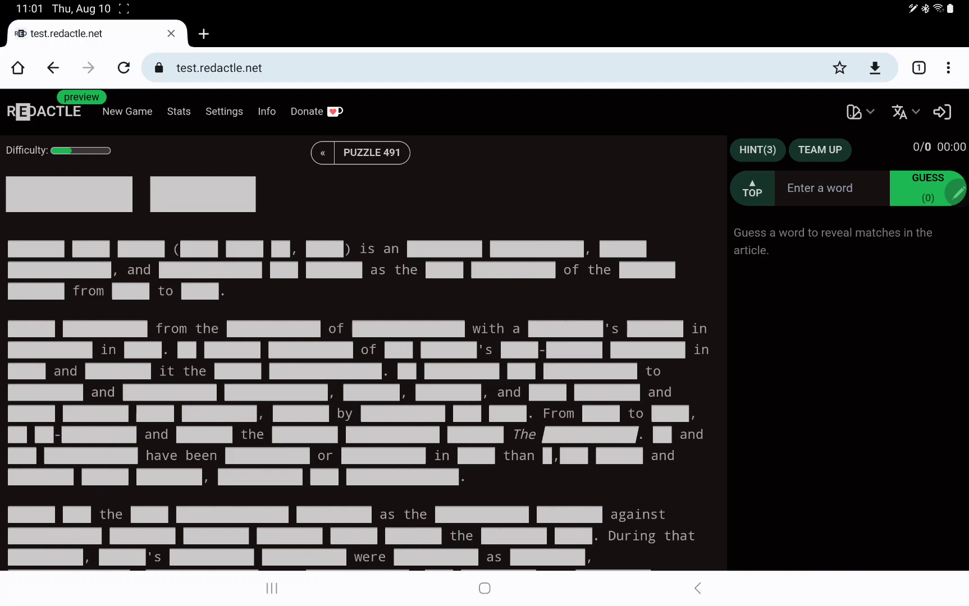
text(6)
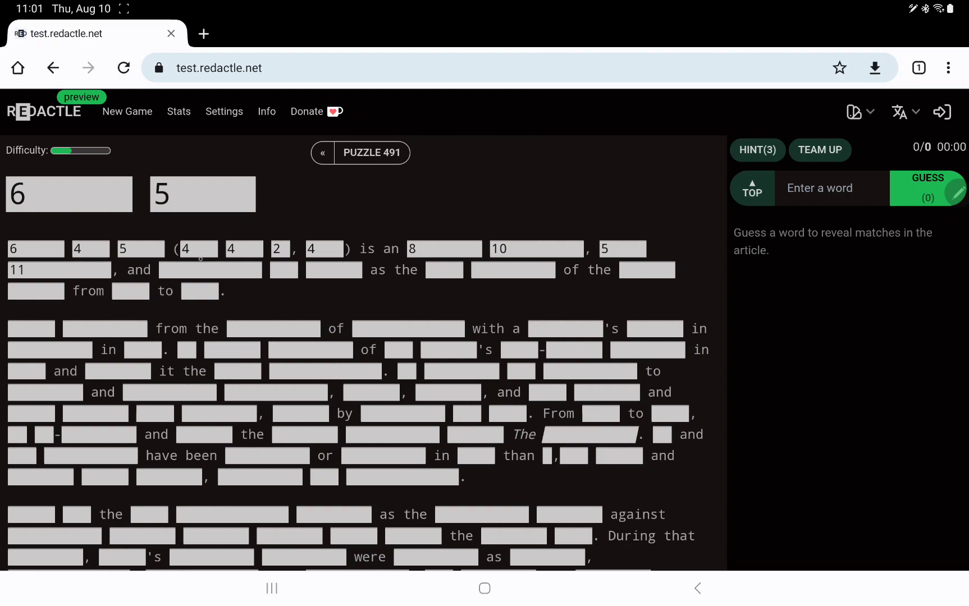
Reveal letter counts across the first sentence and most of the second paragraph.
click(208, 270)
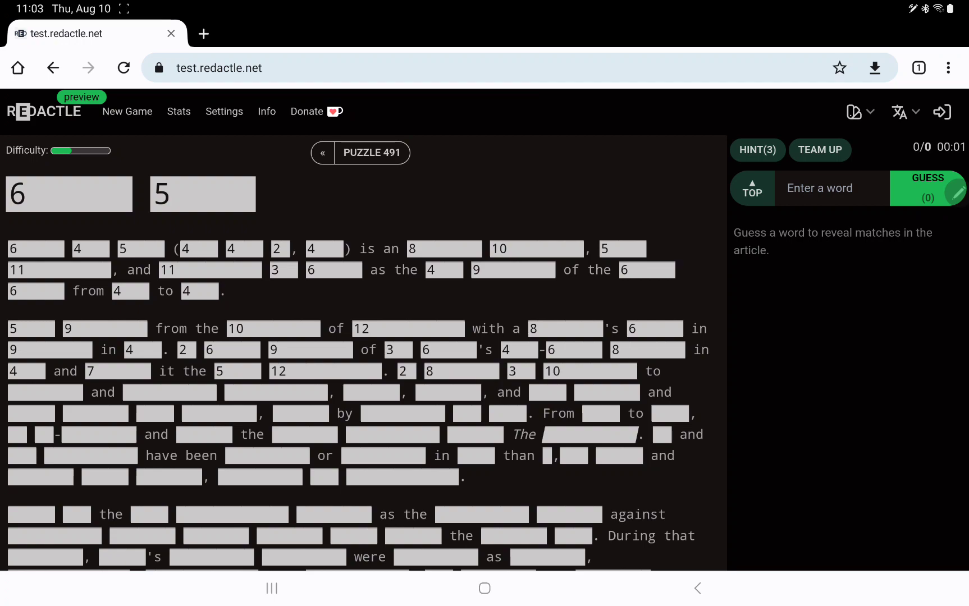
Scroll down and reveal letter counts through the second paragraph into the third.
scroll(down, 3)
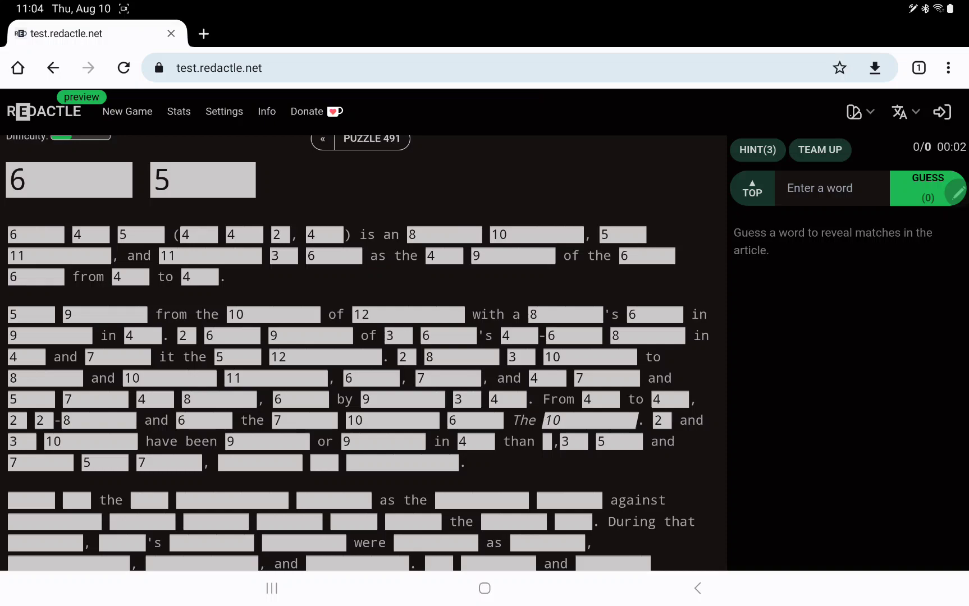
scroll(down, 3)
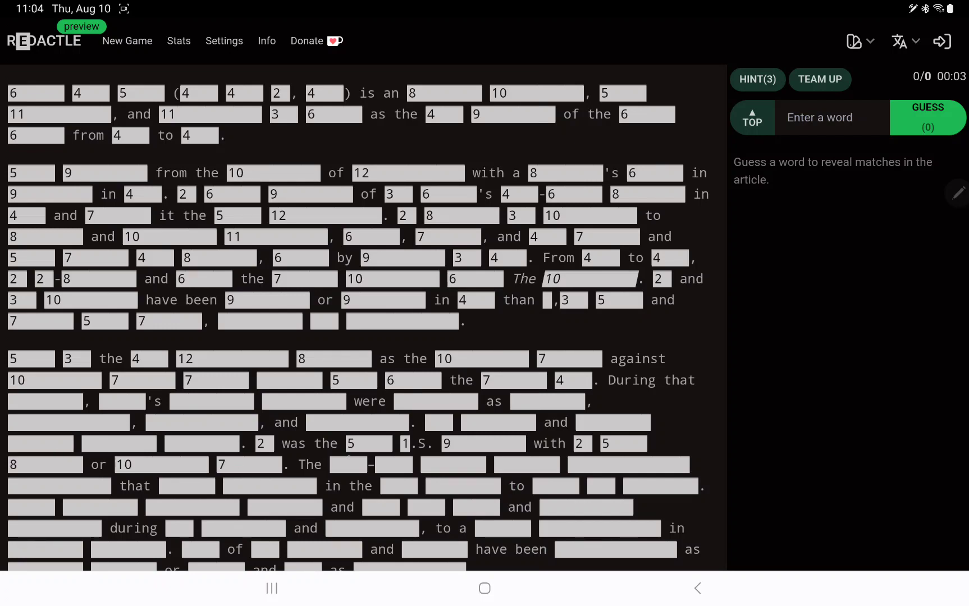
Scroll to the later introduction paragraphs, showing counts for the 'Since' paragraph's opening words.
scroll(down, 3)
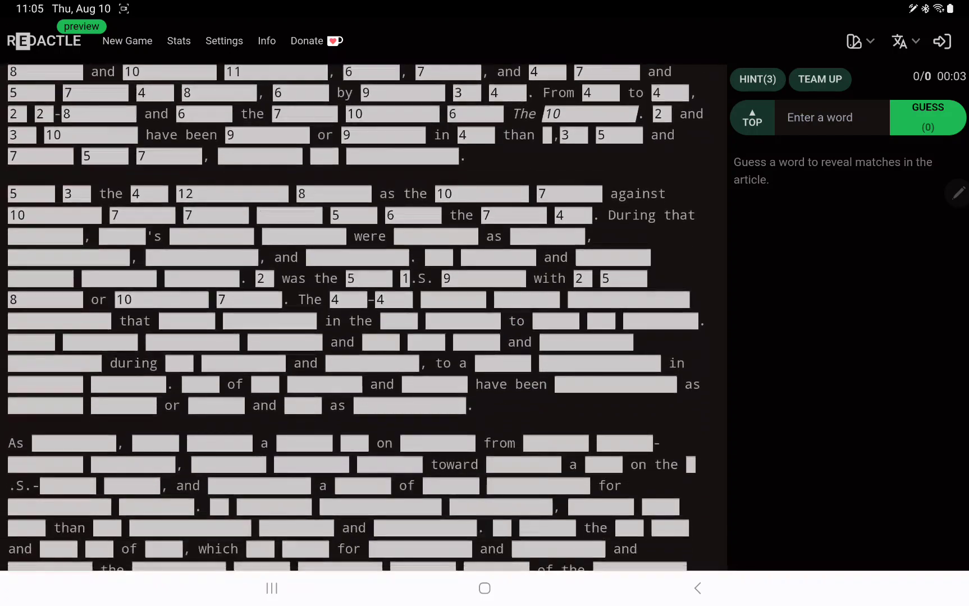
scroll(down, 3)
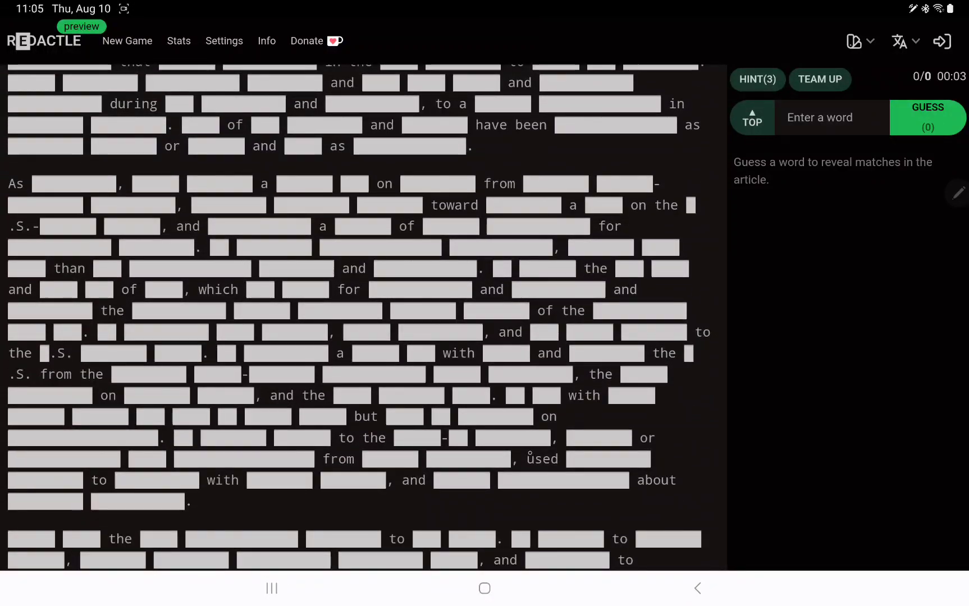
scroll(down, 3)
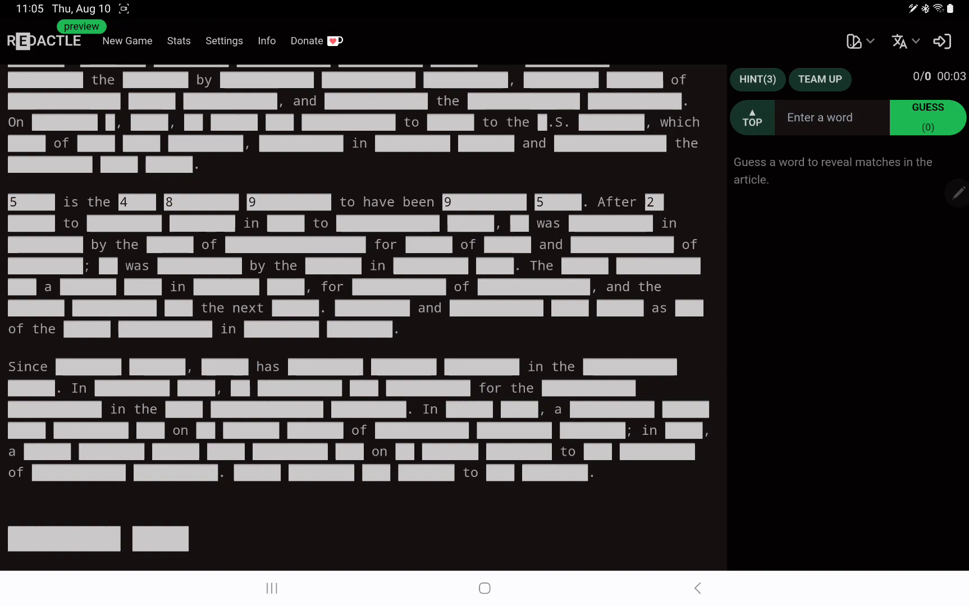
scroll(down, 3)
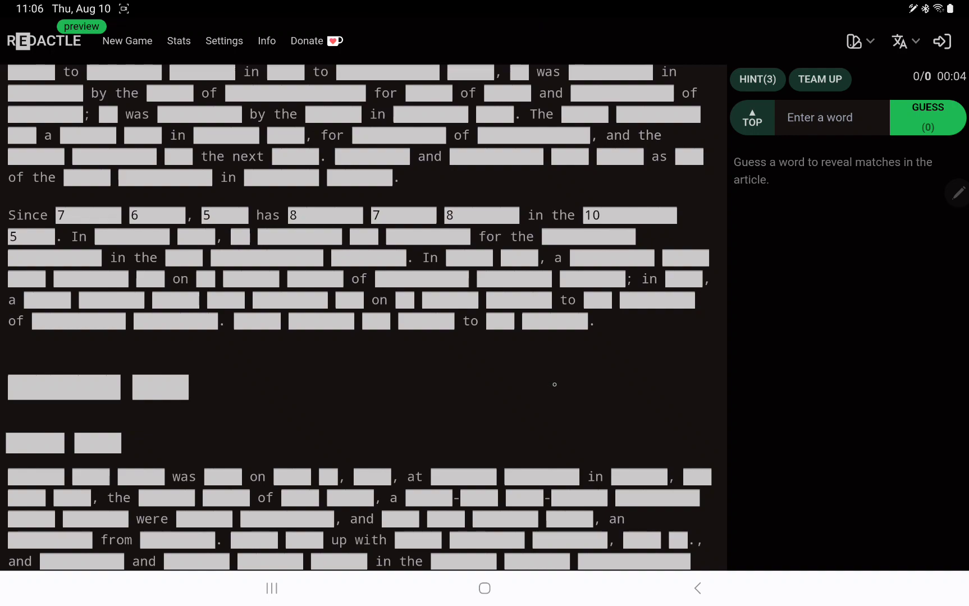
mouse_move(572, 437)
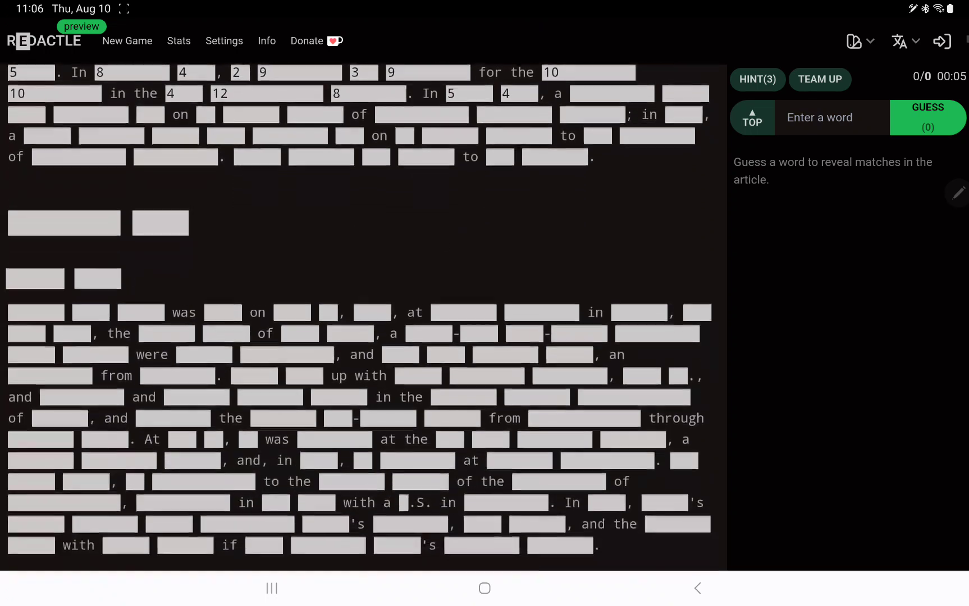
Extend letter counts into the 'Since' paragraph and scroll toward the early-life section.
scroll(down, 3)
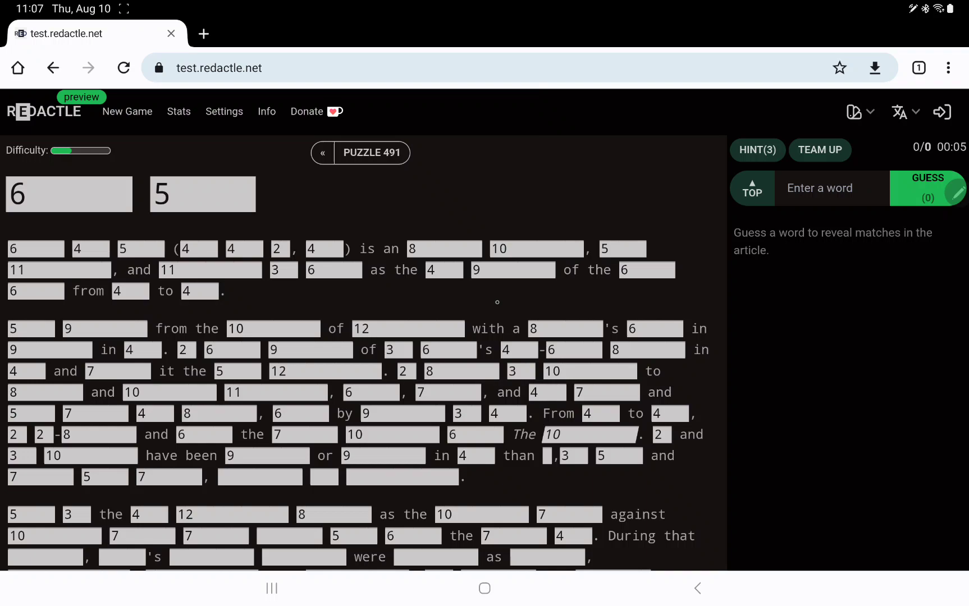
Keep puzzle 491's redacted opening paragraphs in view with zero guesses made.
scroll(down, 3)
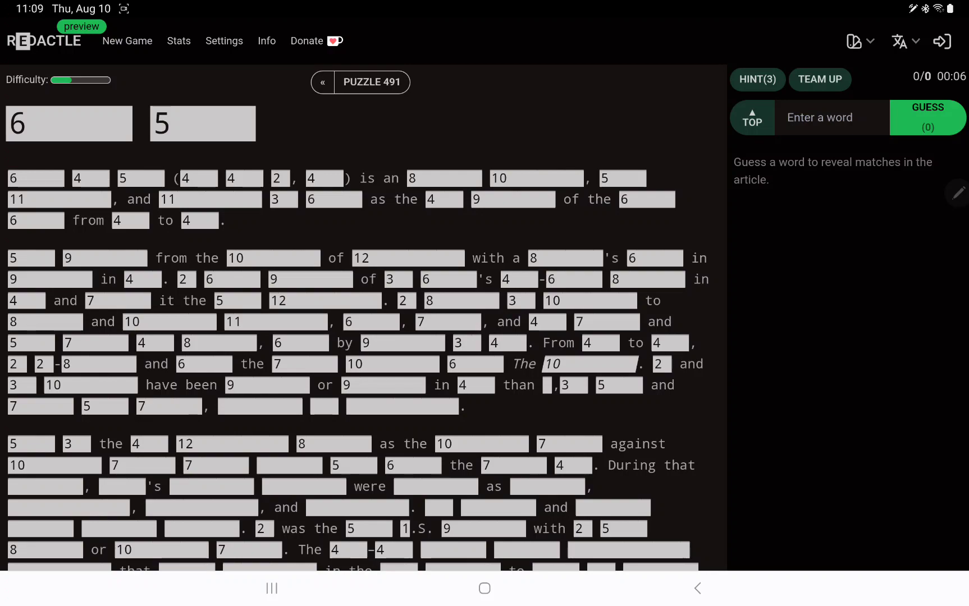
Submit guesses presid, obama, unit and states, uncovering 'president of the United States'.
text(presid)
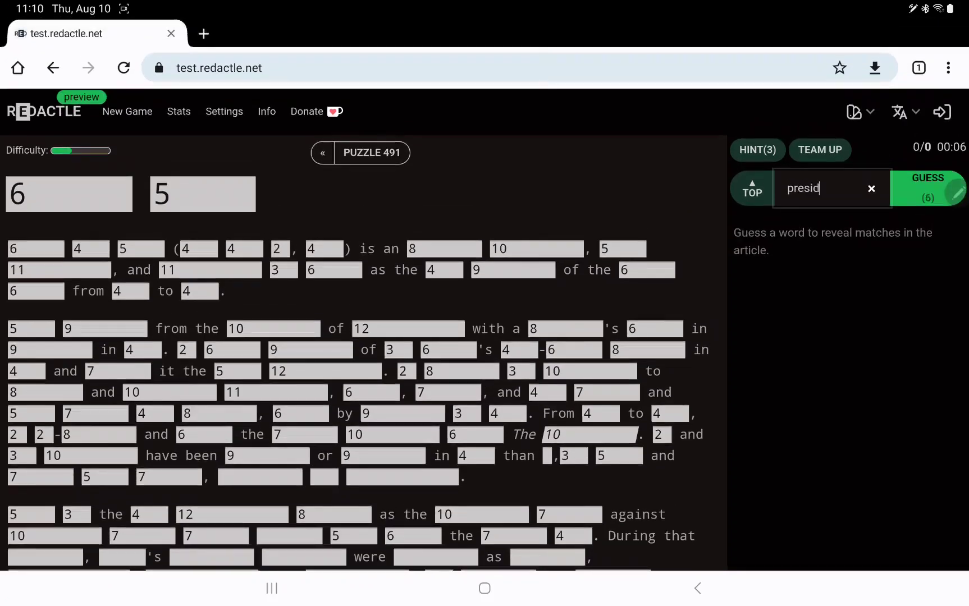
click(926, 188)
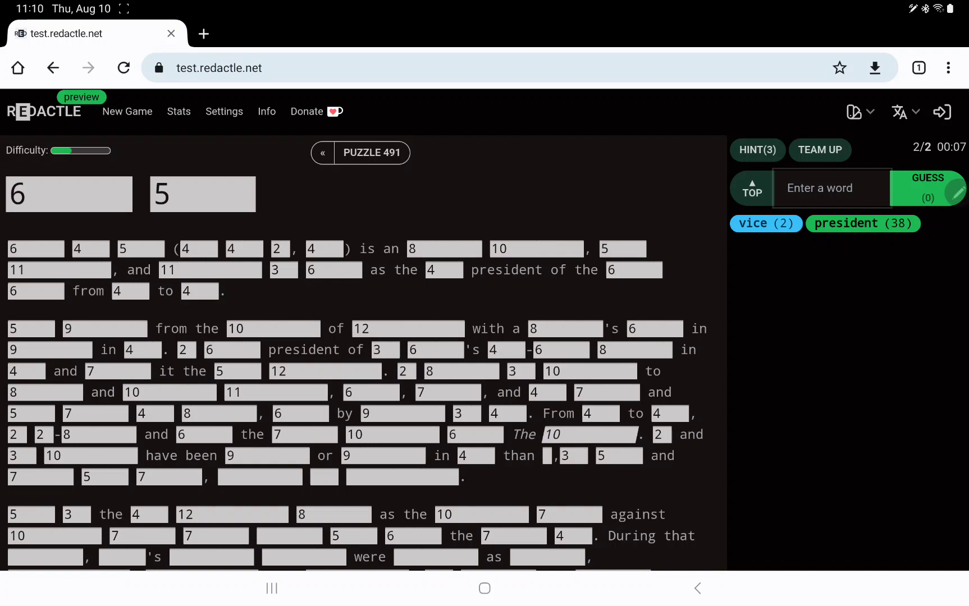
text(obama)
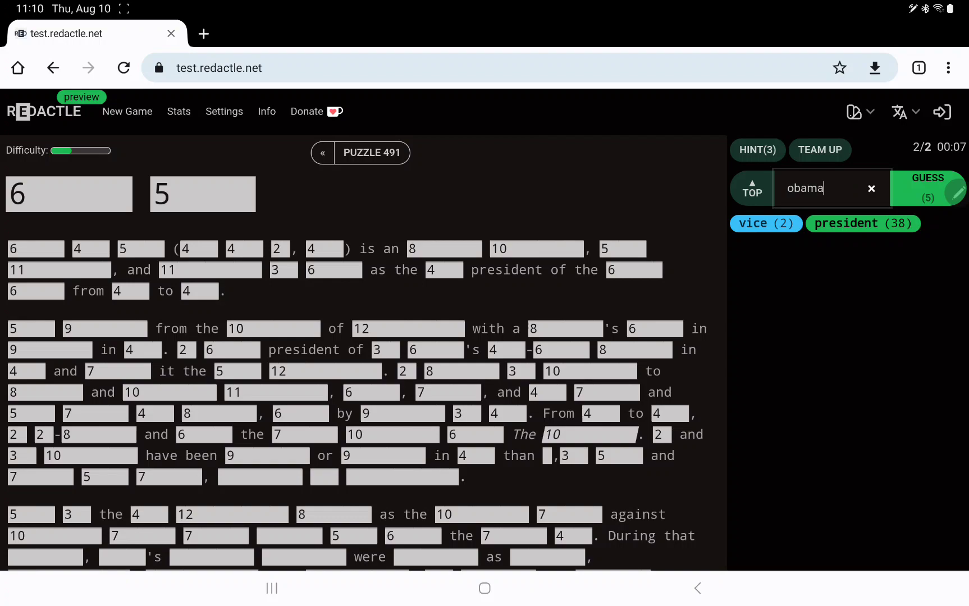
click(941, 188)
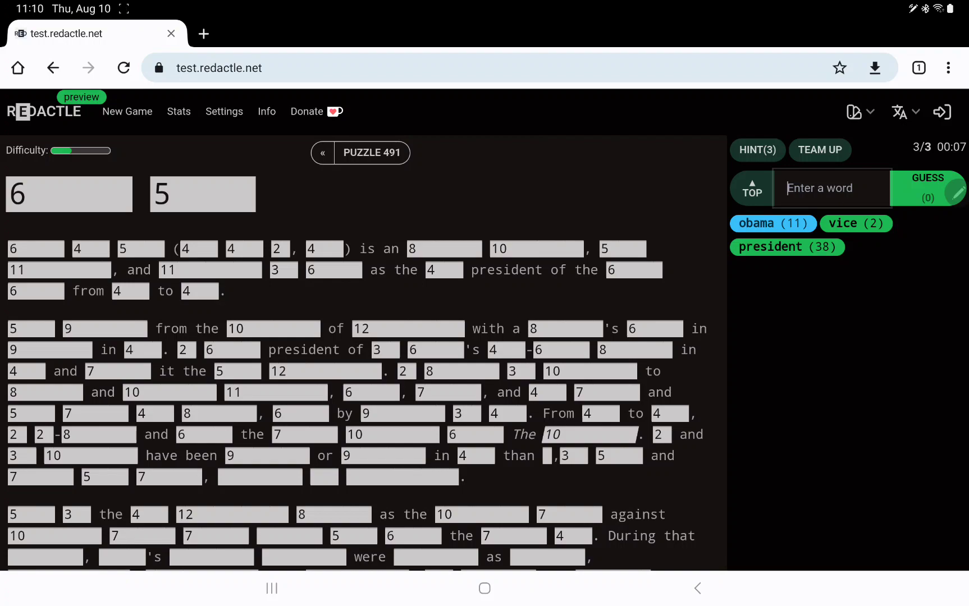
text(unit)
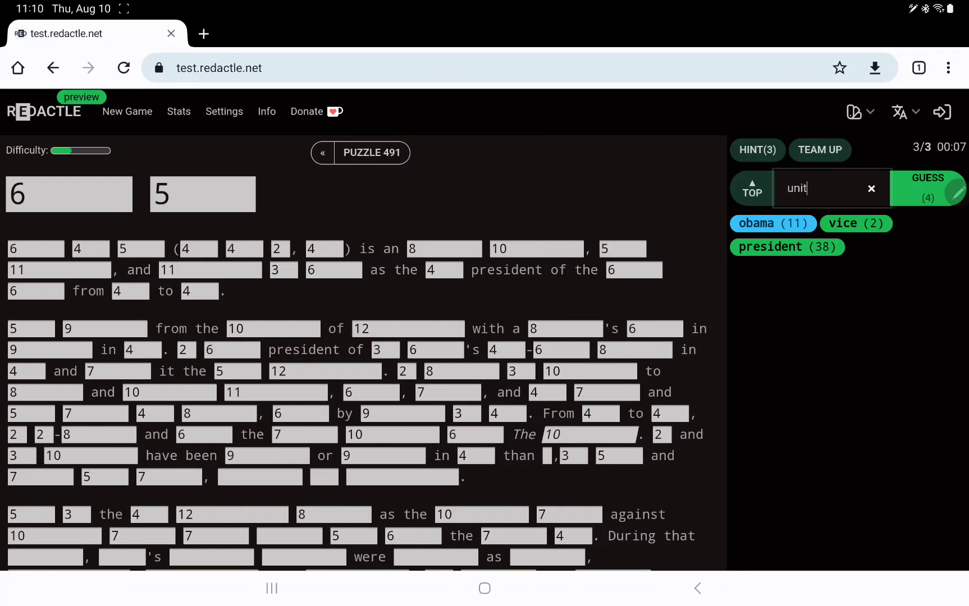
click(929, 188)
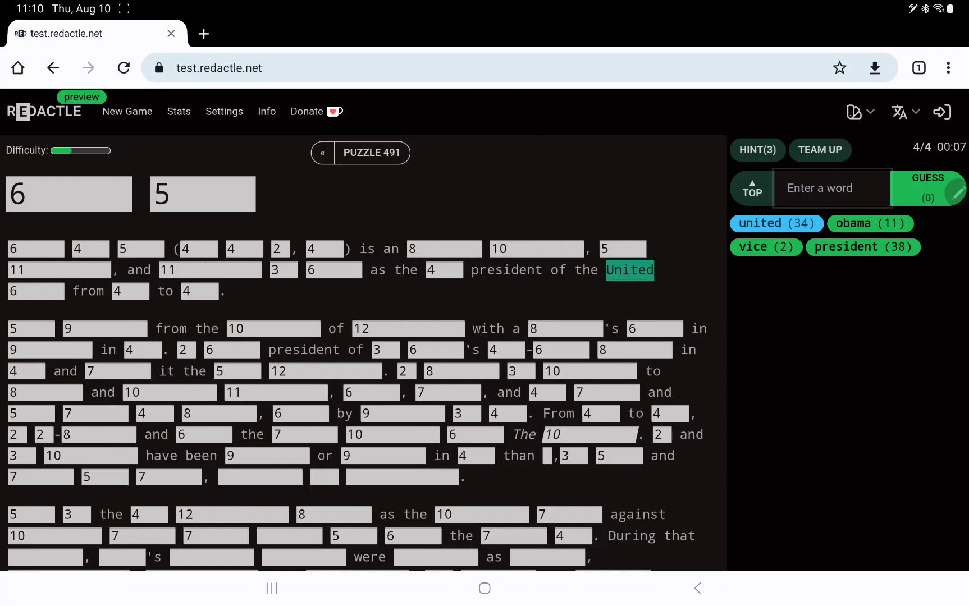
text(states)
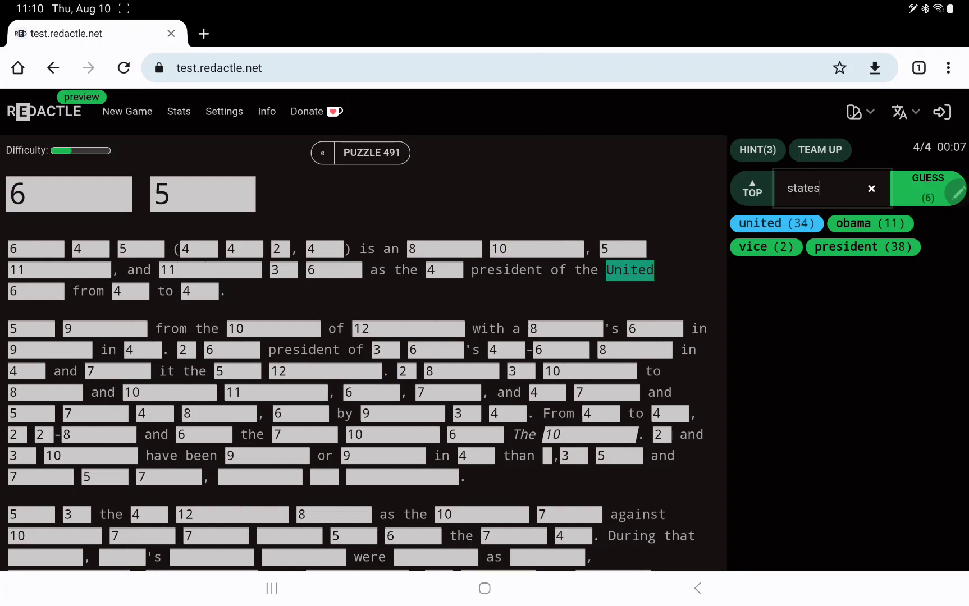
click(940, 189)
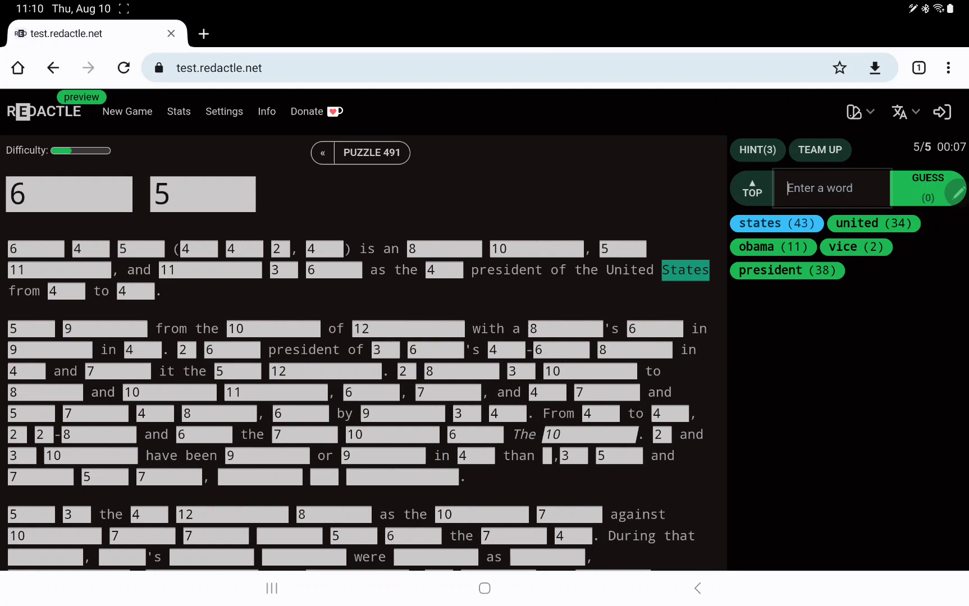
Guess 'don' to reveal Donald, then enter 'trump' in the guess box.
text(don)
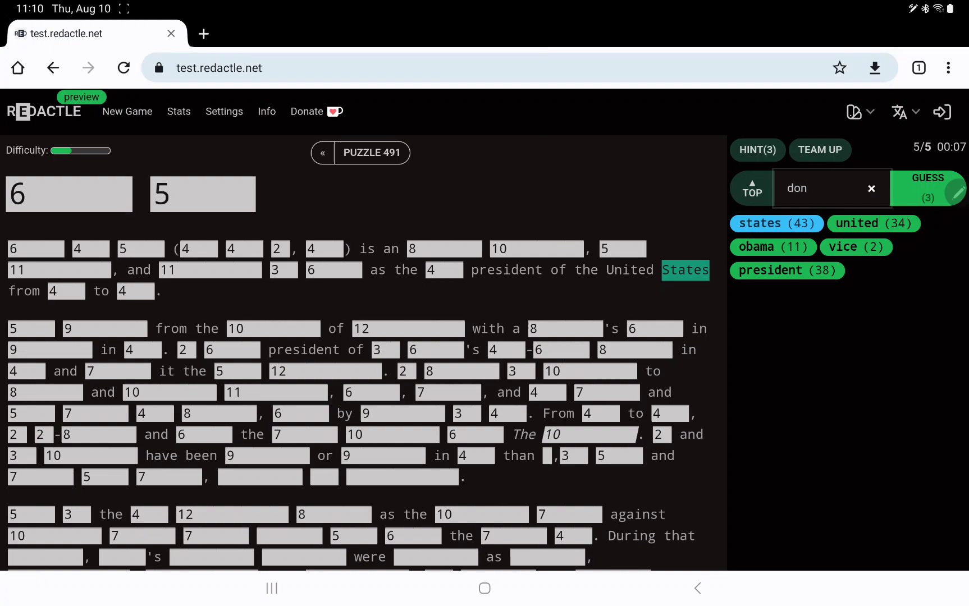
click(946, 189)
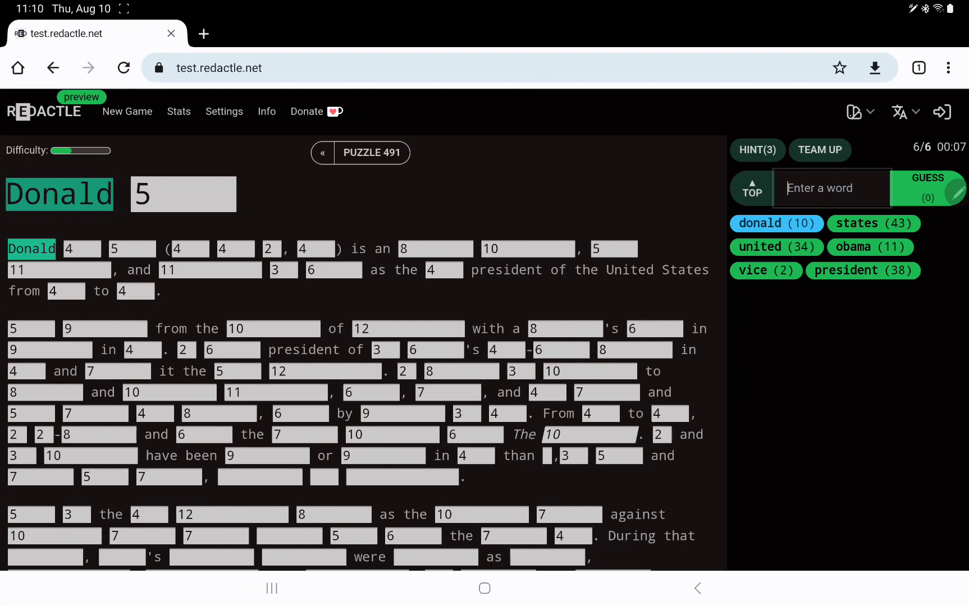
text(trump)
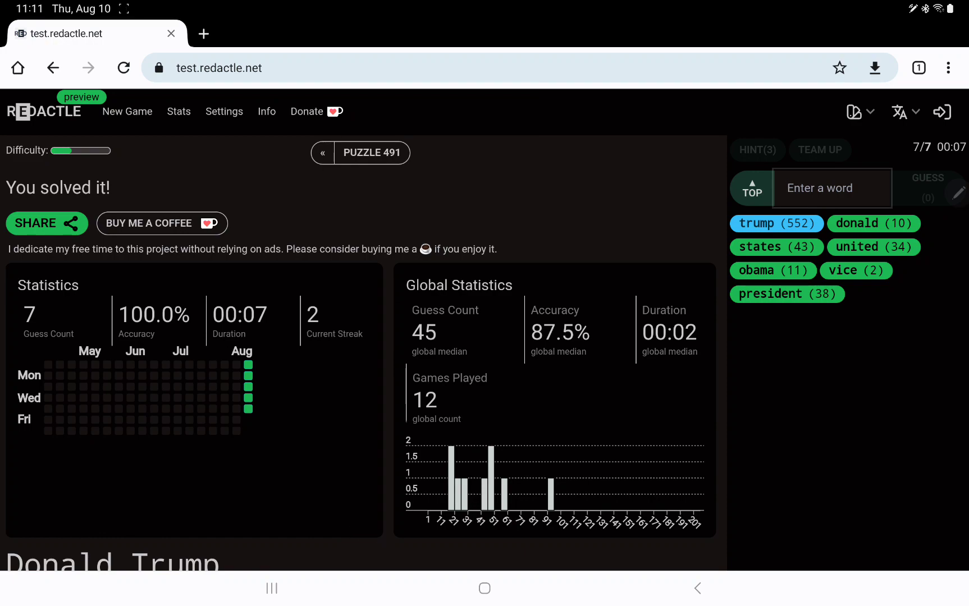
Scroll past the Statistics panels through the revealed article to the presidency paragraph.
scroll(down, 3)
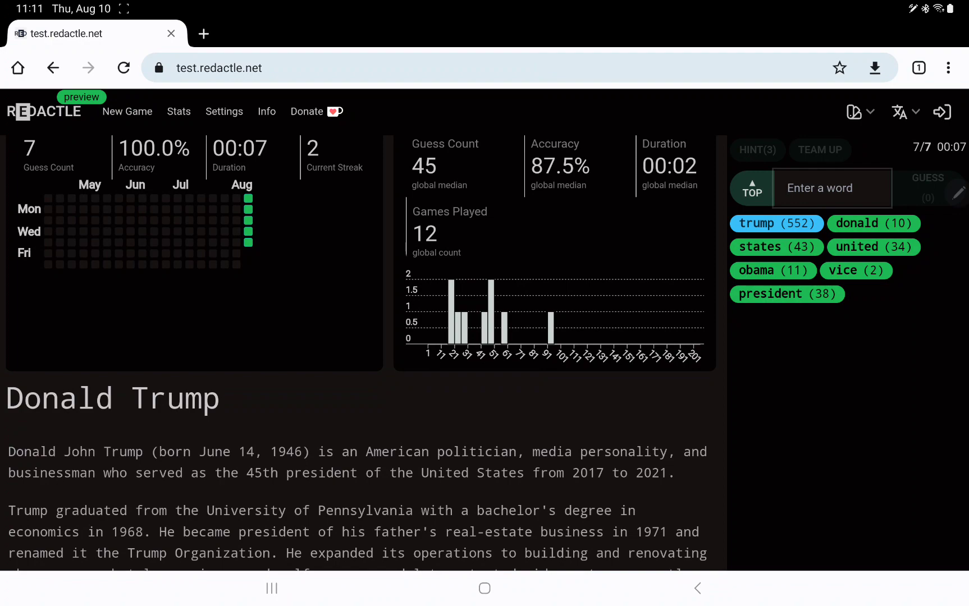
scroll(down, 3)
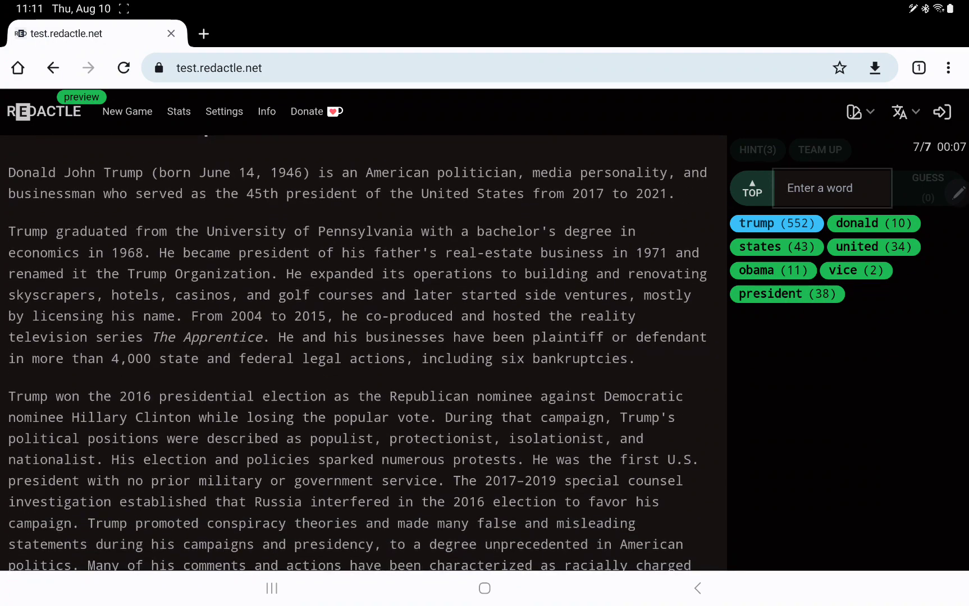
scroll(down, 3)
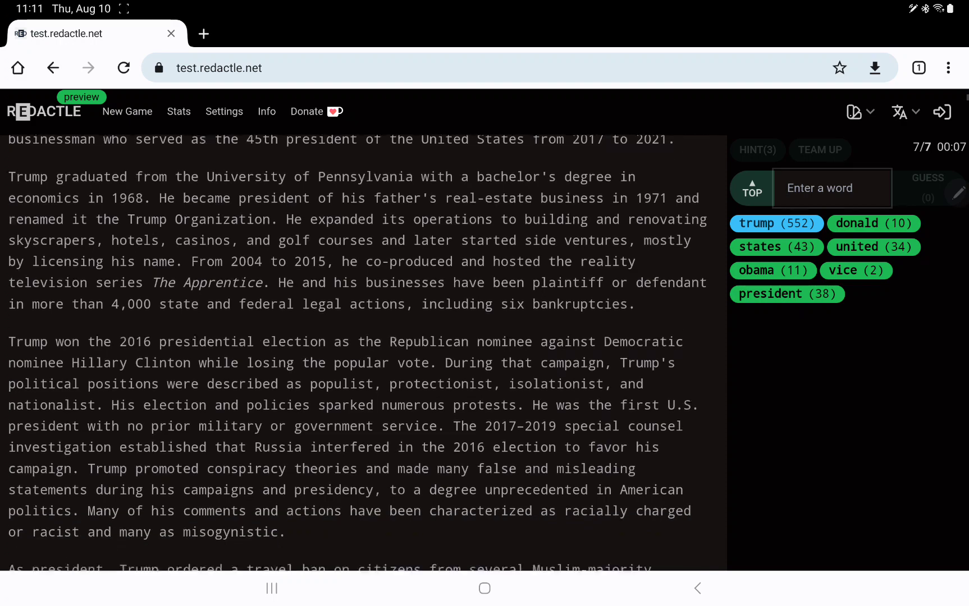
scroll(down, 3)
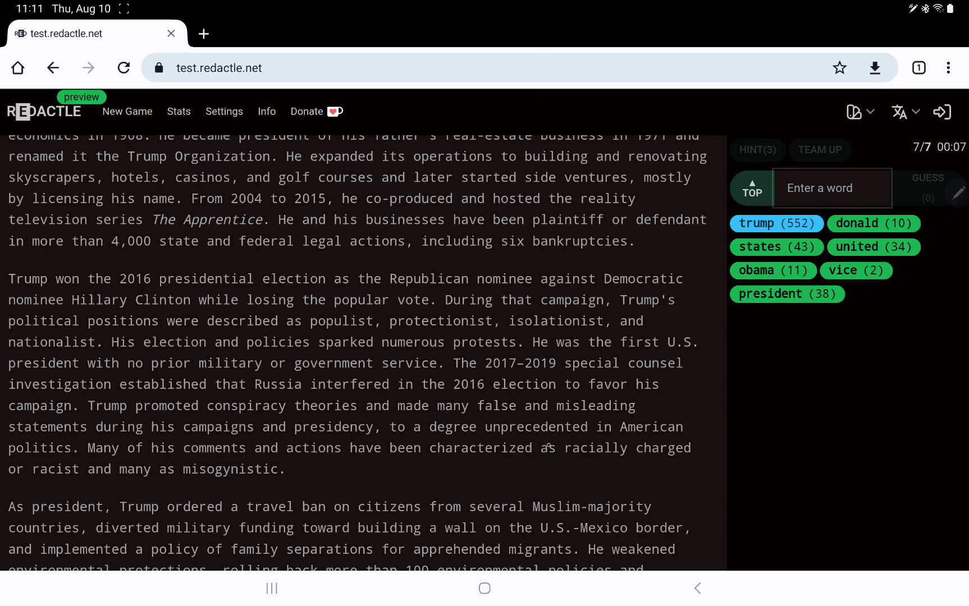
scroll(down, 3)
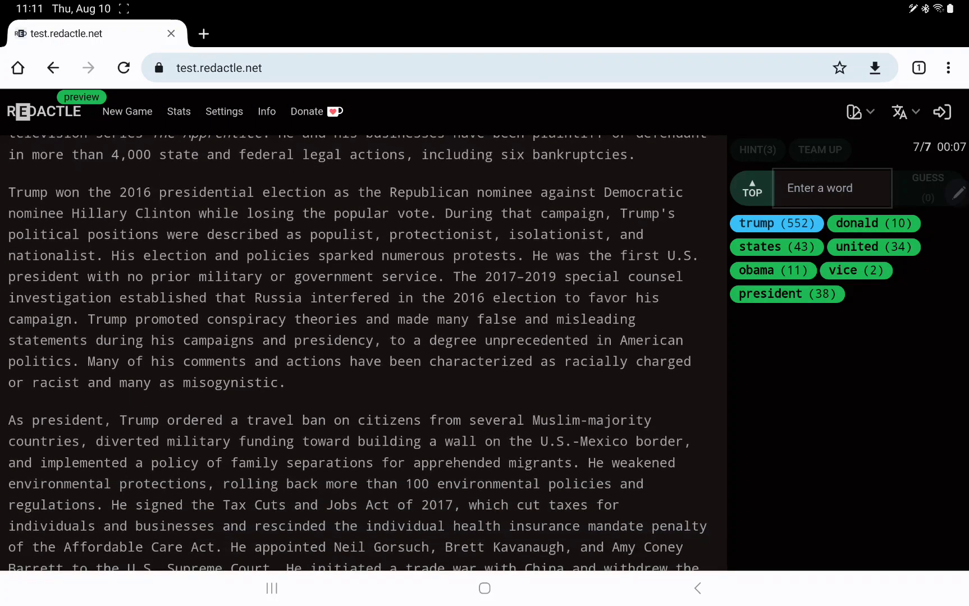